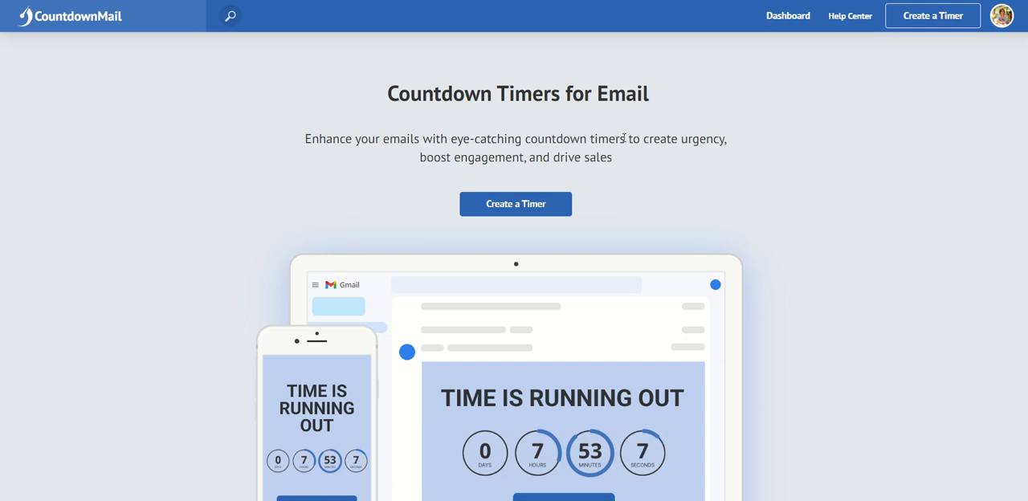
{"action": "mouse_move", "coordinate": [508, 96]}
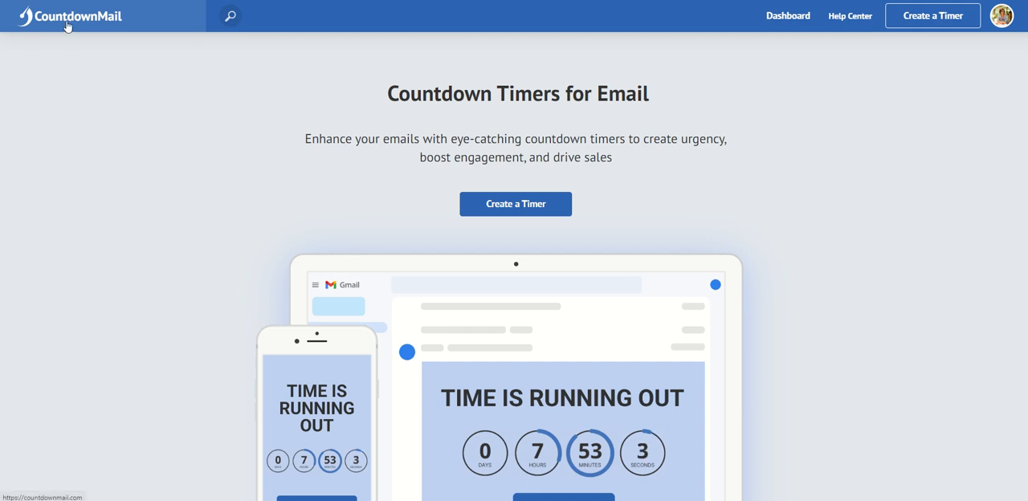
{"action": "mouse_move", "coordinate": [164, 77]}
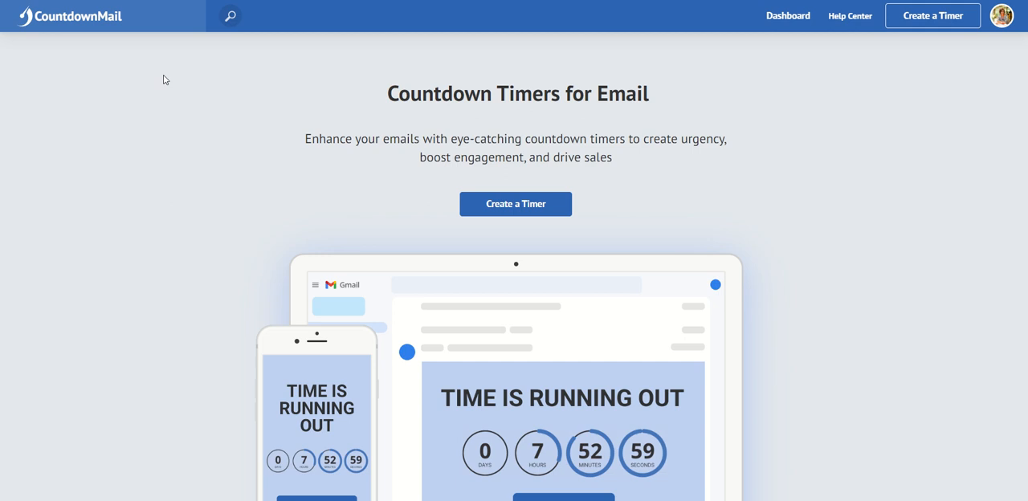
{"action": "mouse_move", "coordinate": [620, 164]}
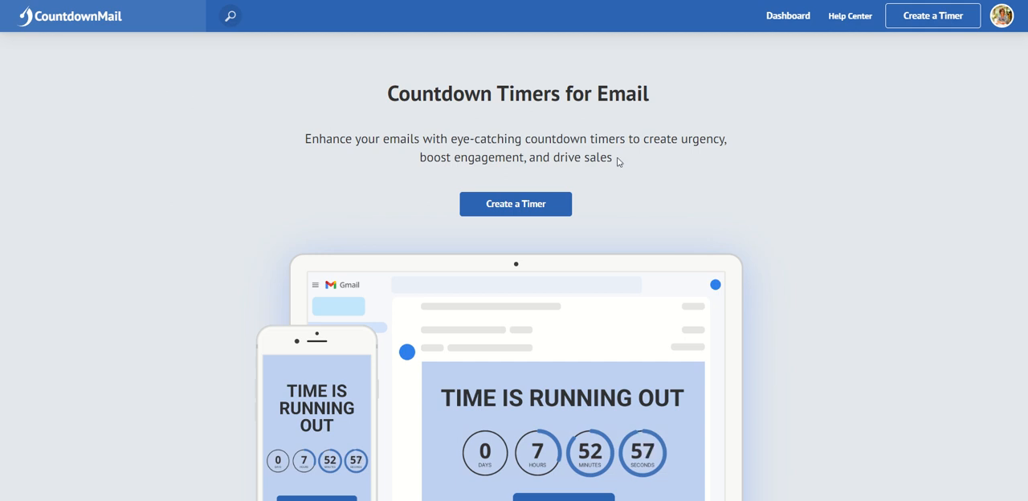
{"action": "mouse_move", "coordinate": [686, 173]}
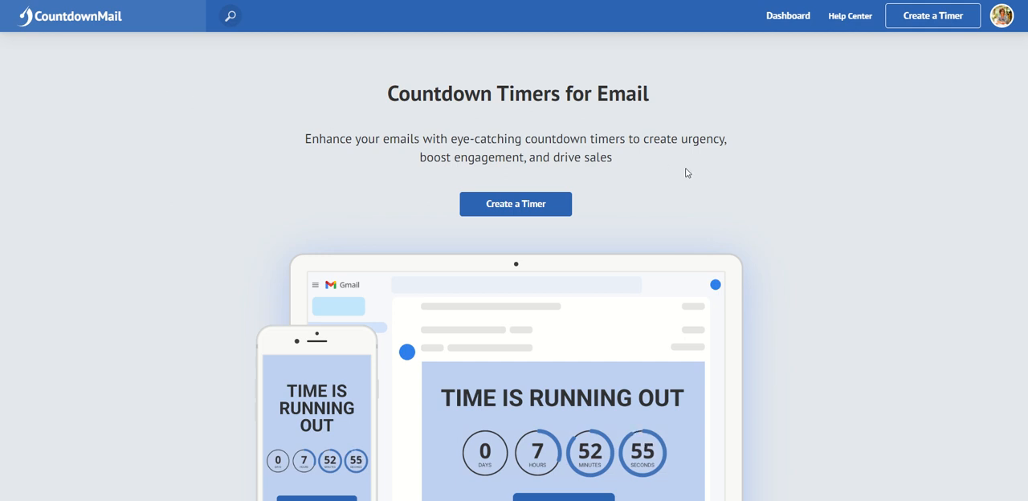
{"action": "mouse_move", "coordinate": [982, 33]}
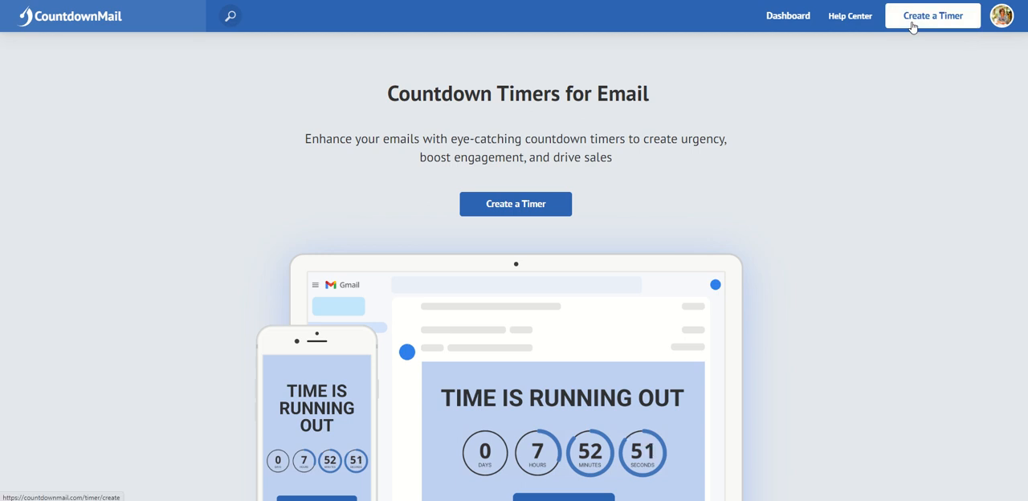
Create a new timer with end date 16 August 2023 at 11:00
{"action": "left_click", "coordinate": [941, 16]}
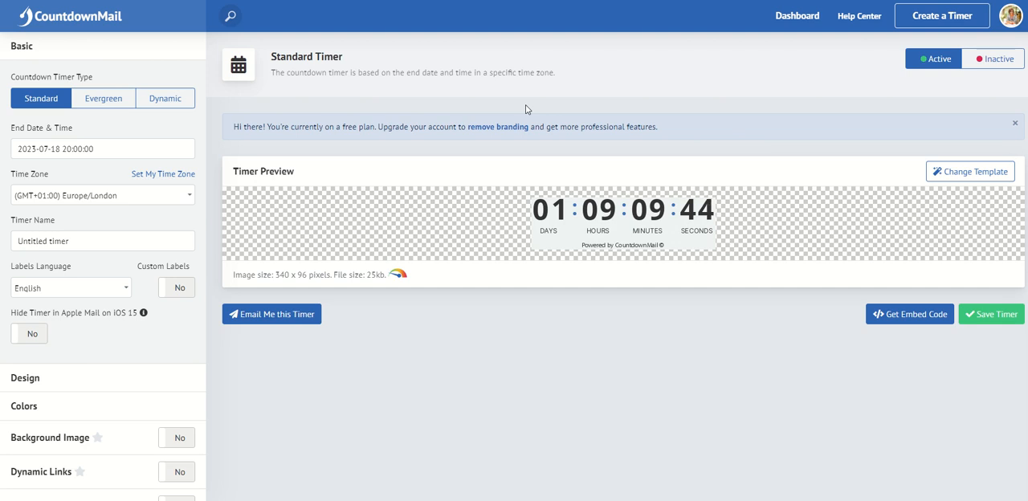
{"action": "left_click", "coordinate": [103, 148]}
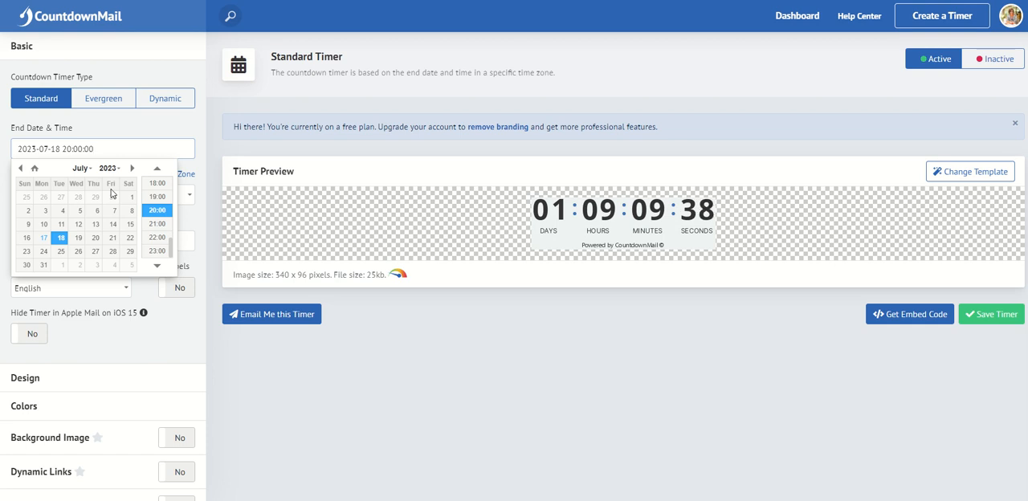
{"action": "left_click", "coordinate": [132, 168]}
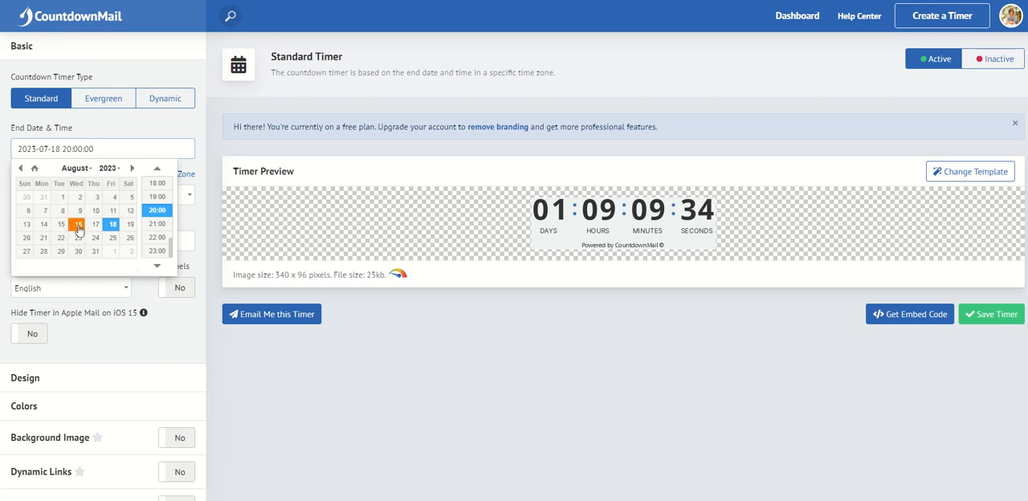
{"action": "left_click", "coordinate": [79, 225]}
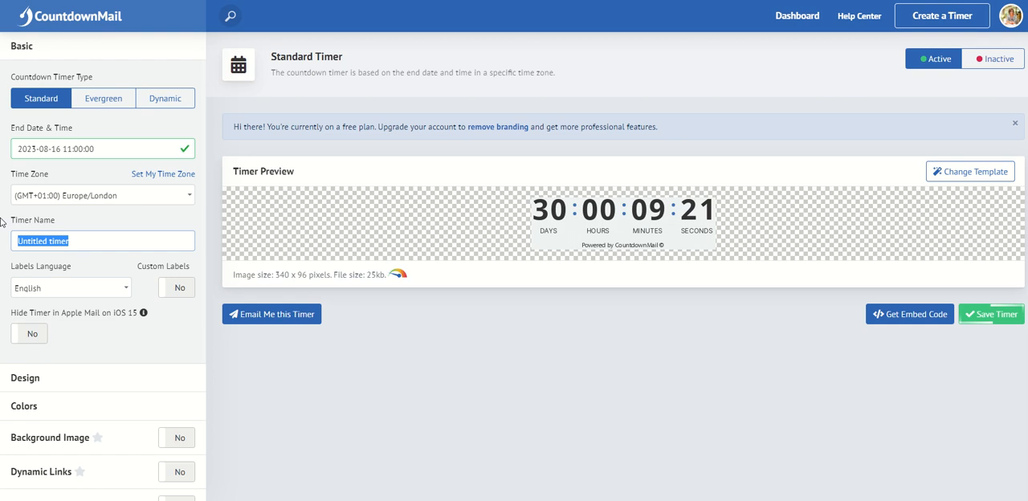
Name the timer 'Email tips webinar' and collapse the Basic settings
{"action": "type", "text": "Email tips web"}
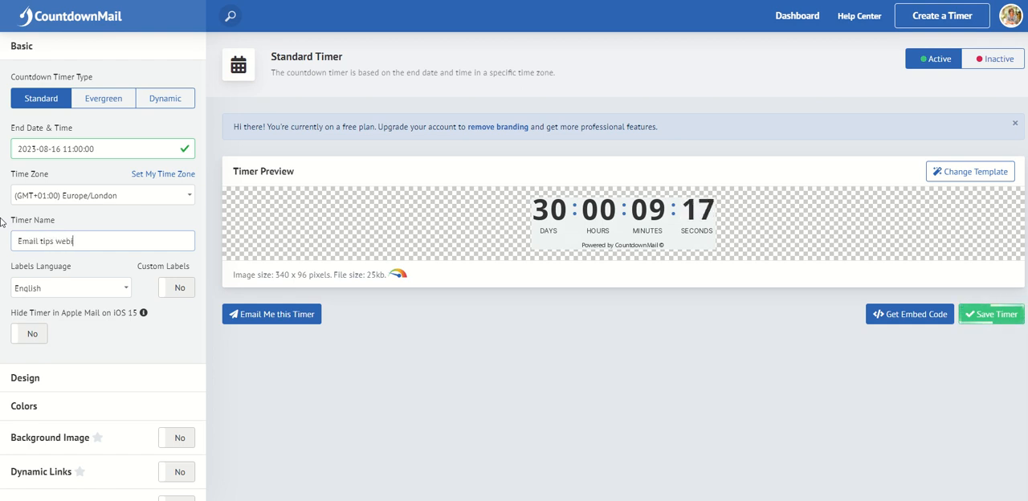
{"action": "type", "text": "inar"}
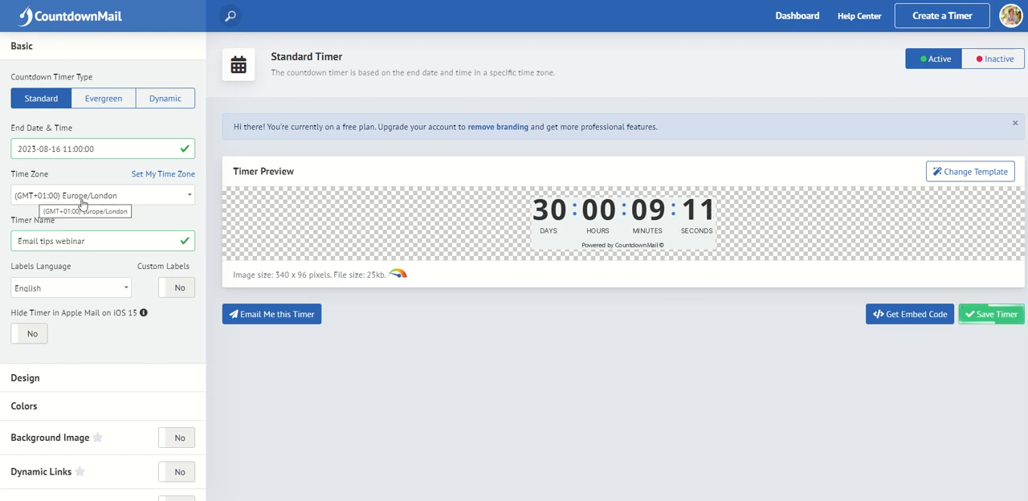
{"action": "mouse_move", "coordinate": [148, 201]}
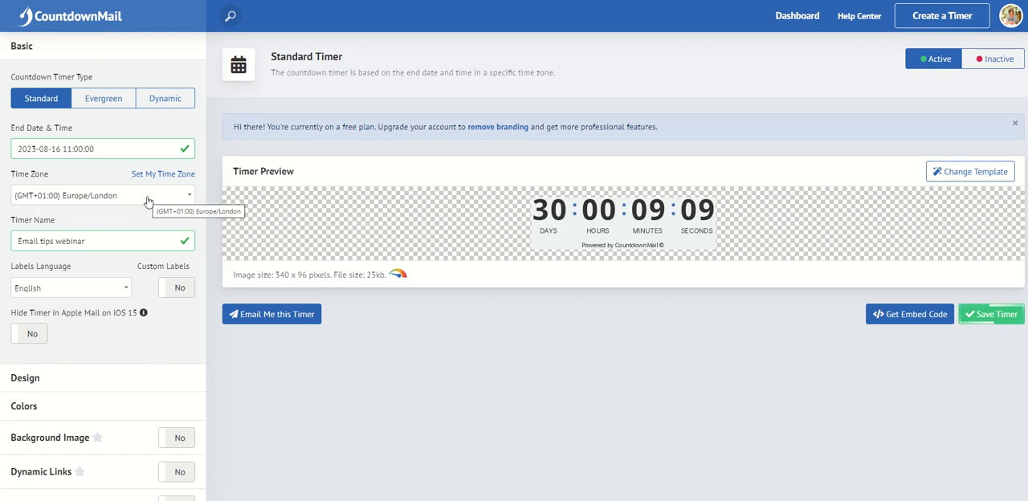
{"action": "mouse_move", "coordinate": [38, 104]}
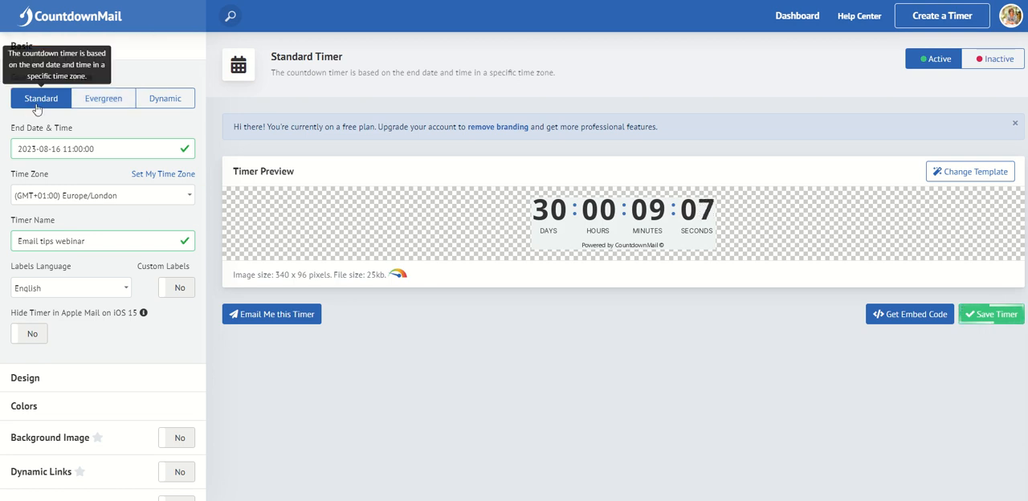
{"action": "mouse_move", "coordinate": [117, 55]}
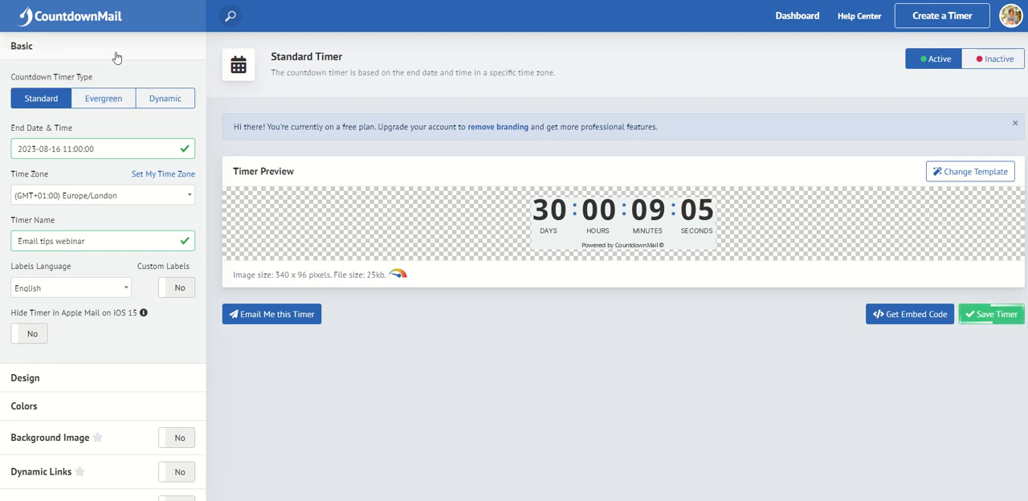
{"action": "left_click", "coordinate": [24, 45]}
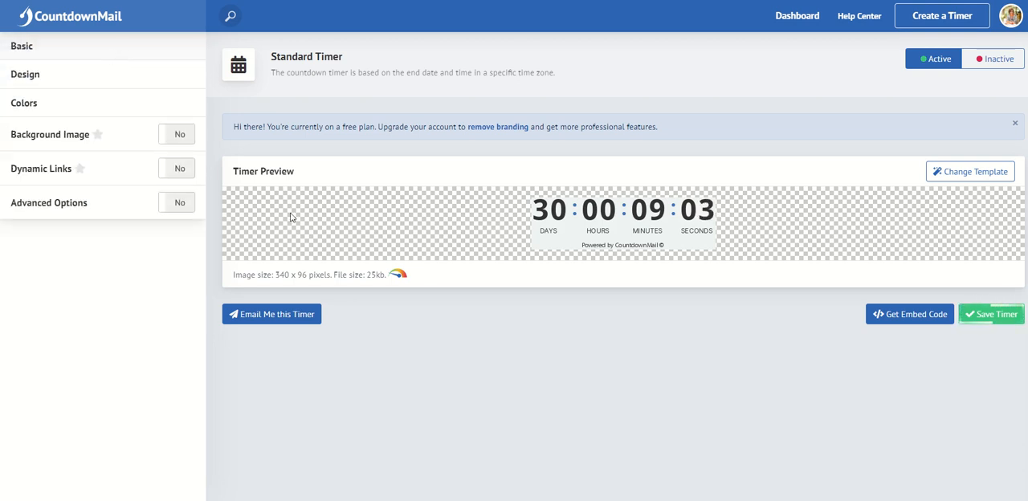
Set After Count to Show Expiration Message with the text 'This webinar is over'
{"action": "left_click", "coordinate": [24, 73]}
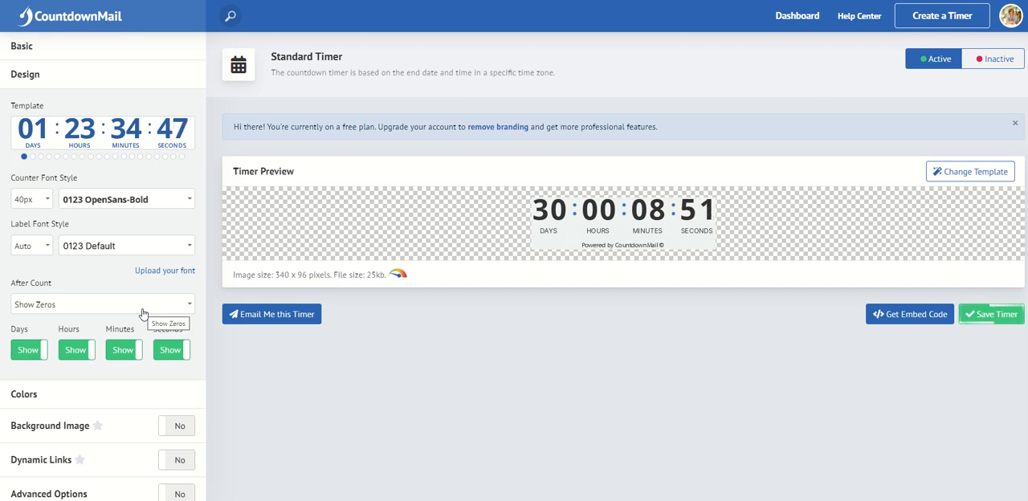
{"action": "left_click", "coordinate": [103, 303]}
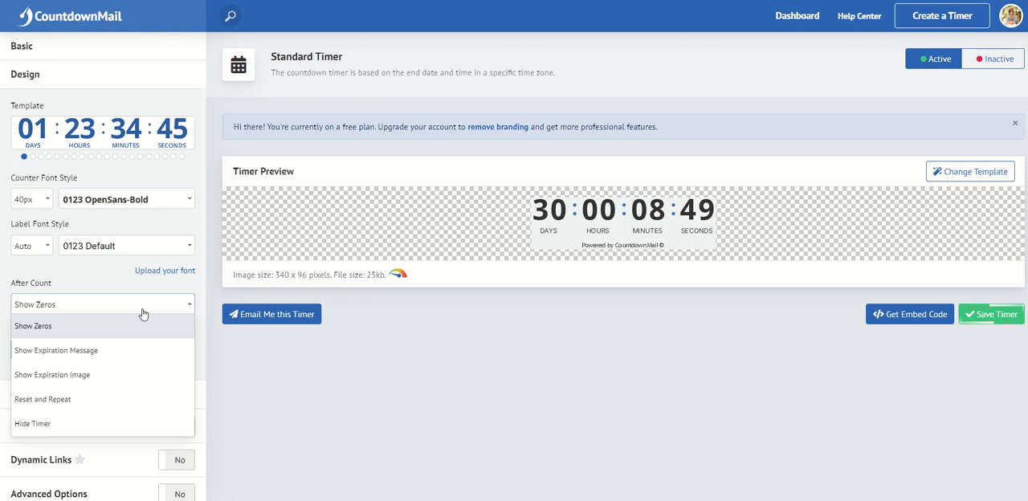
{"action": "mouse_move", "coordinate": [99, 353]}
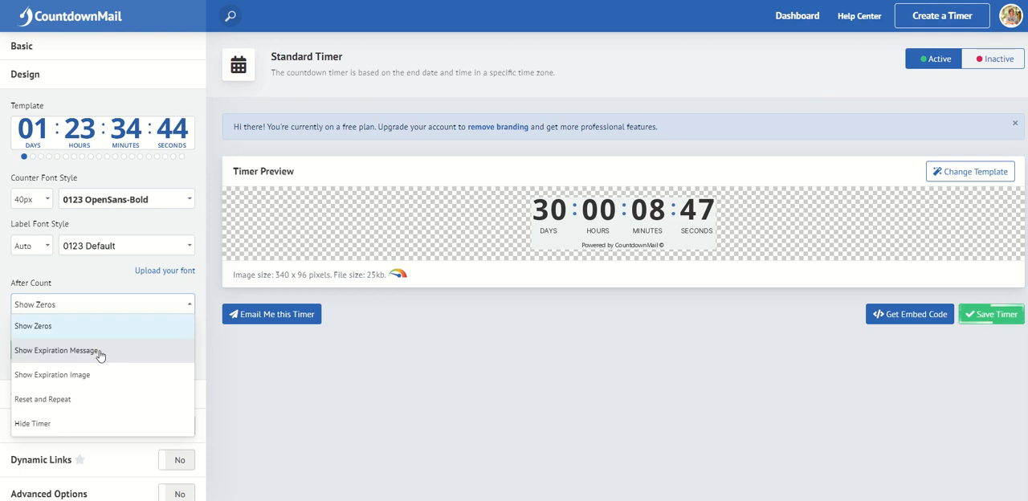
{"action": "left_click", "coordinate": [57, 351]}
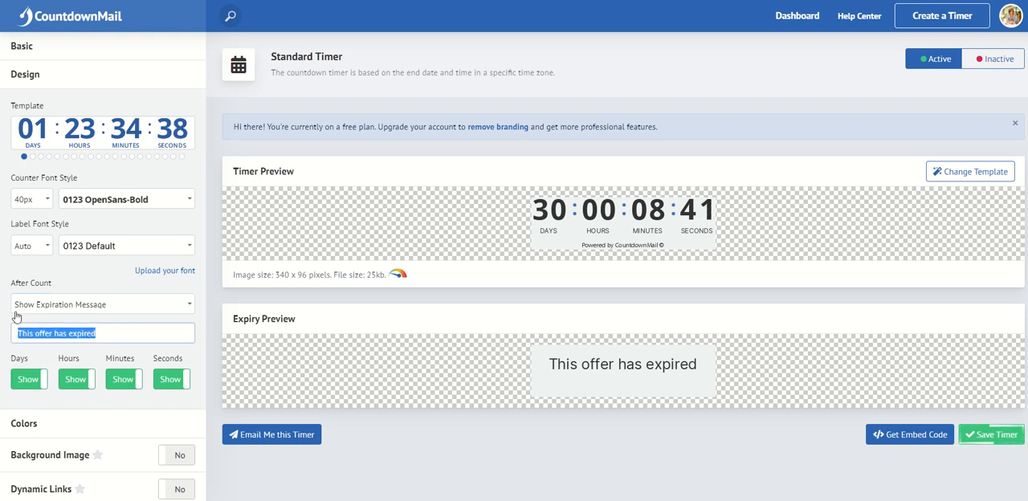
{"action": "type", "text": "This"}
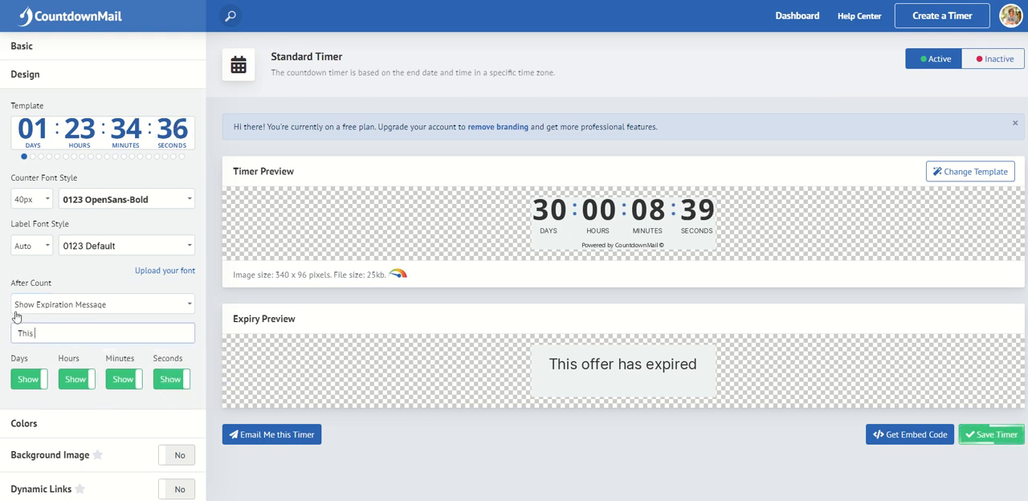
{"action": "type", "text": "webinar is over"}
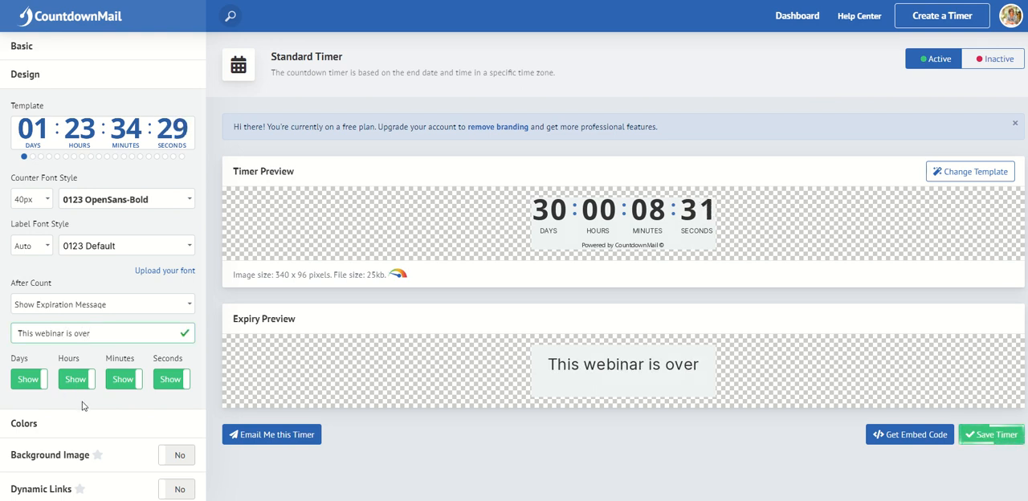
{"action": "left_click", "coordinate": [35, 74]}
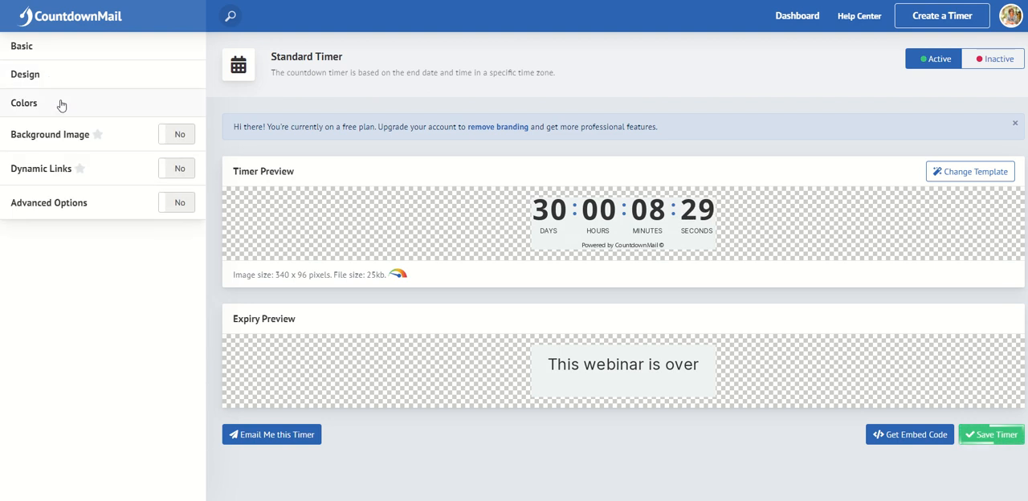
Set both the Primary Color and Background Color to pink C63665
{"action": "left_click", "coordinate": [35, 104]}
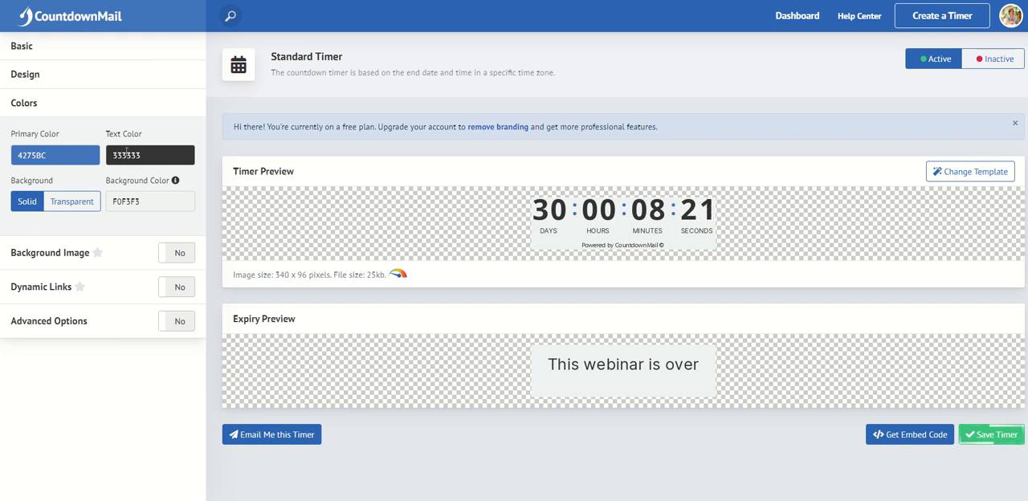
{"action": "mouse_move", "coordinate": [80, 174]}
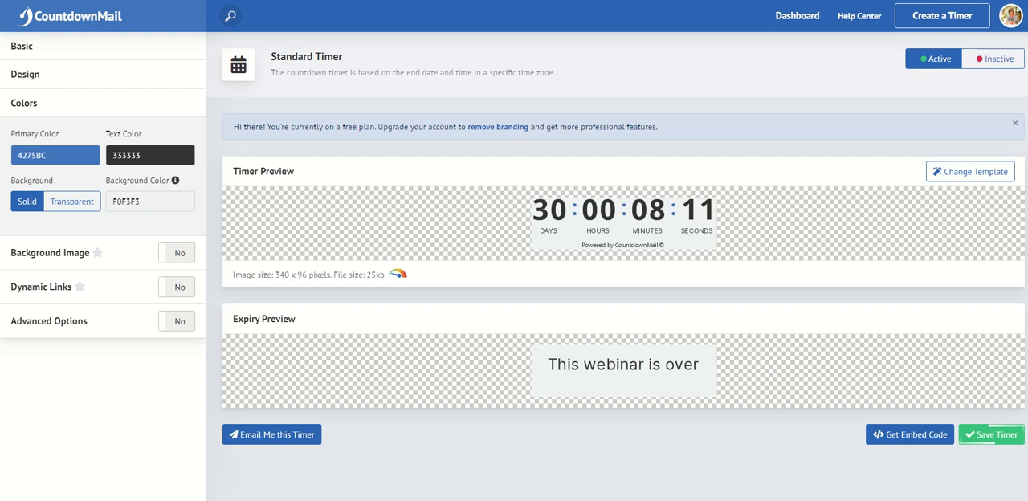
{"action": "mouse_move", "coordinate": [308, 193]}
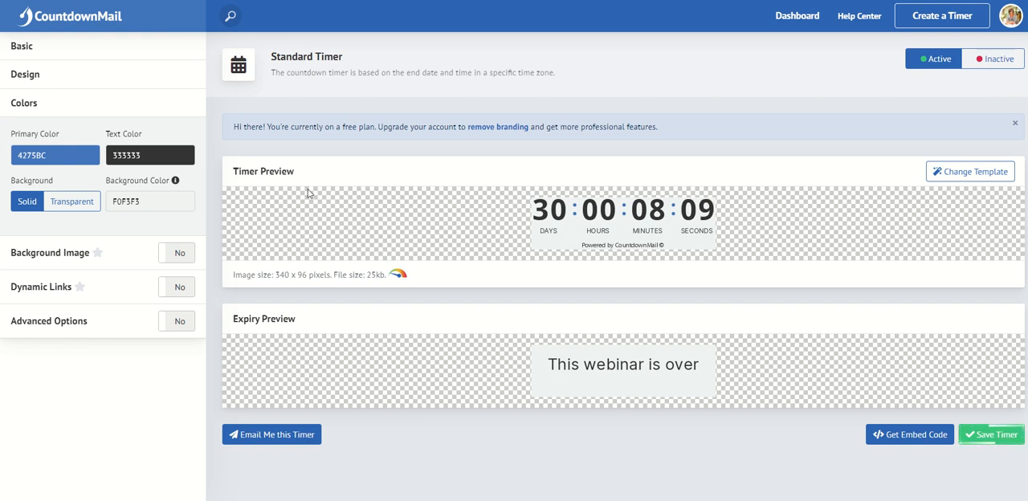
{"action": "left_click", "coordinate": [55, 155]}
{"action": "type", "text": "C63663"}
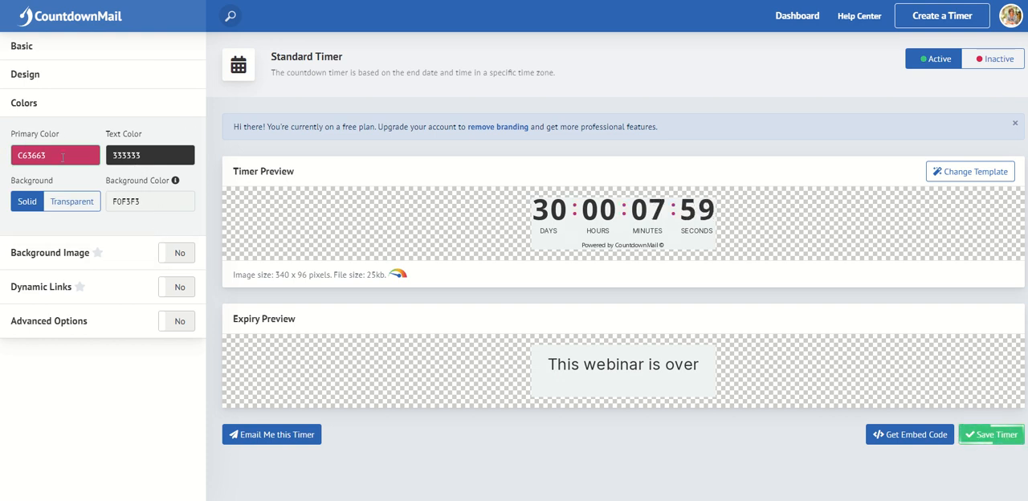
{"action": "left_click", "coordinate": [149, 200]}
{"action": "type", "text": "C63663"}
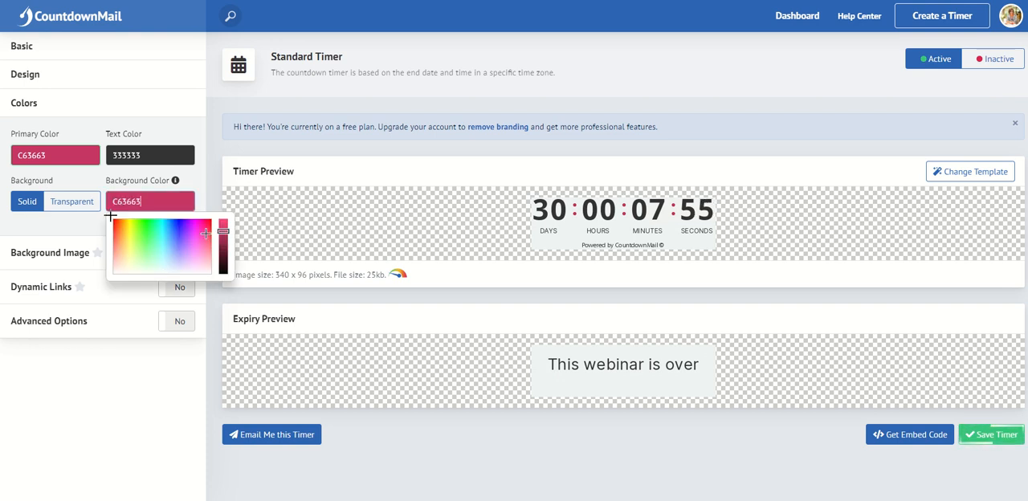
{"action": "left_click", "coordinate": [79, 238]}
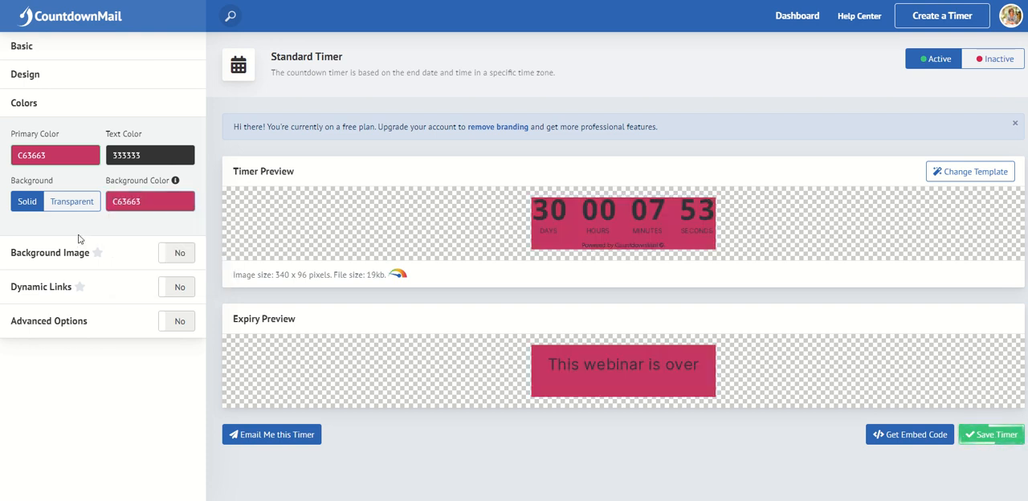
Set Text Color to F9F9F9 and Primary Color to light grey C6C7C7
{"action": "left_click", "coordinate": [55, 154]}
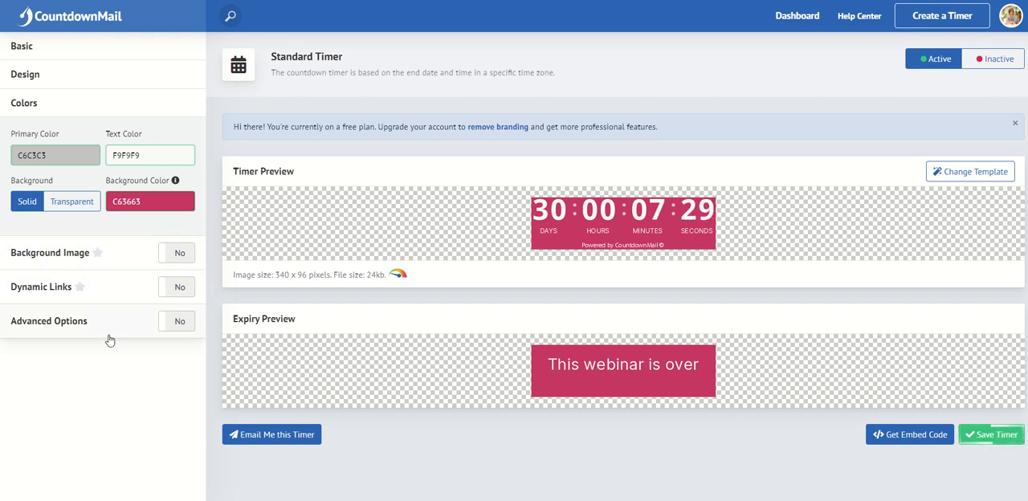
Save the timer and show its embed code options
{"action": "left_click", "coordinate": [26, 103]}
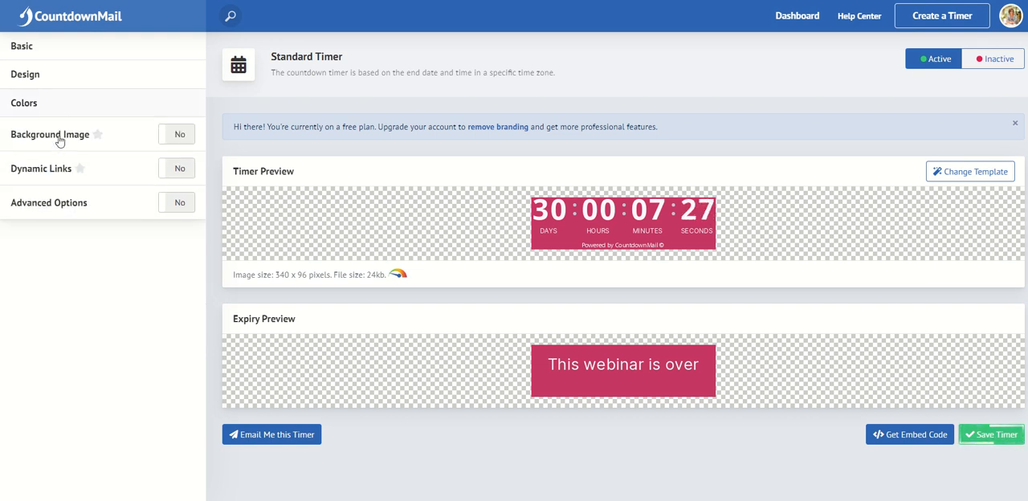
{"action": "left_click", "coordinate": [48, 203]}
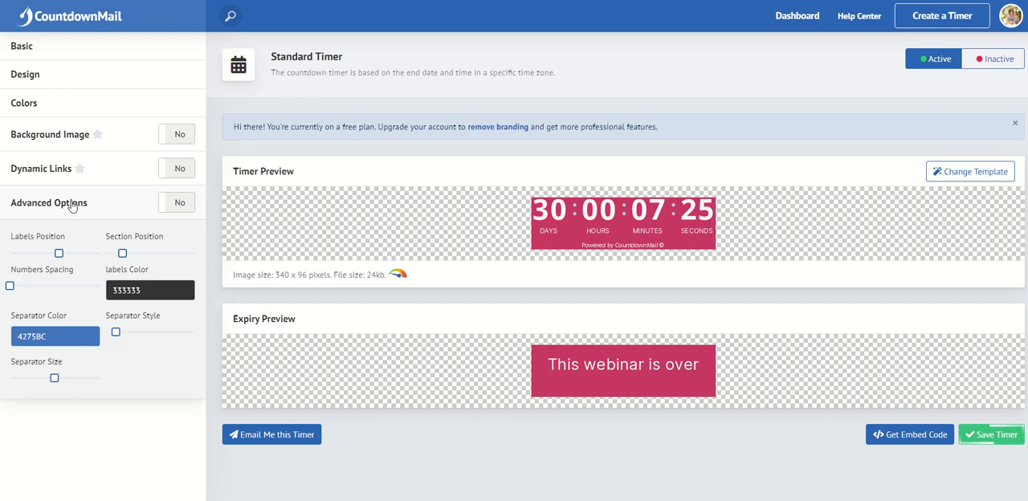
{"action": "mouse_move", "coordinate": [50, 216]}
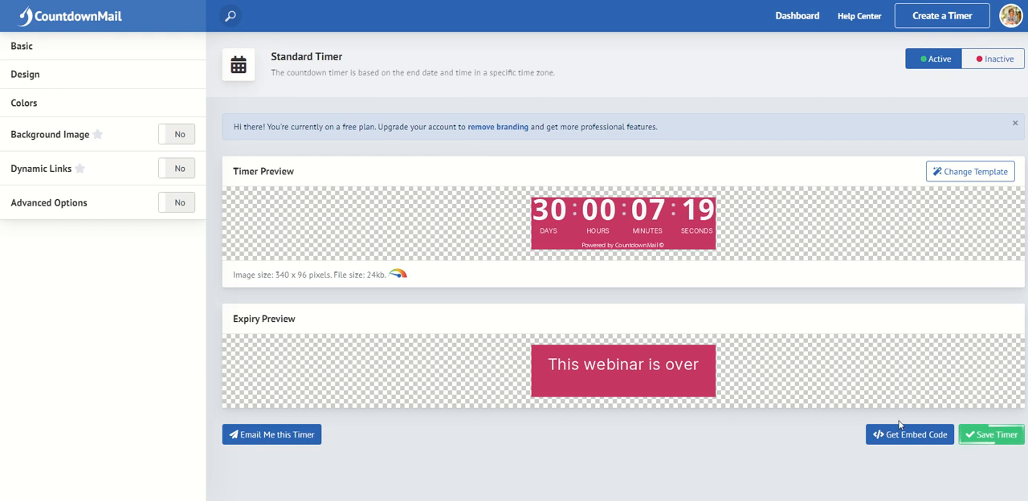
{"action": "mouse_move", "coordinate": [999, 435]}
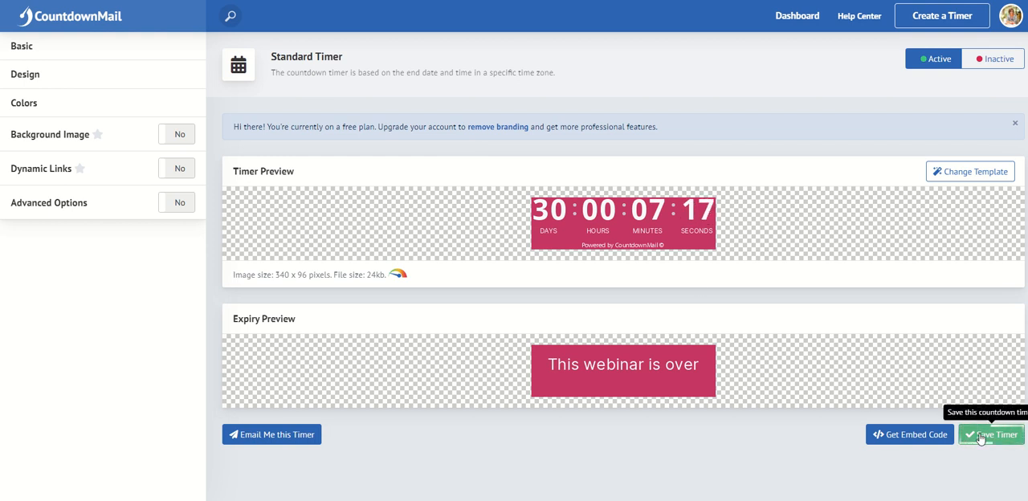
{"action": "left_click", "coordinate": [989, 436]}
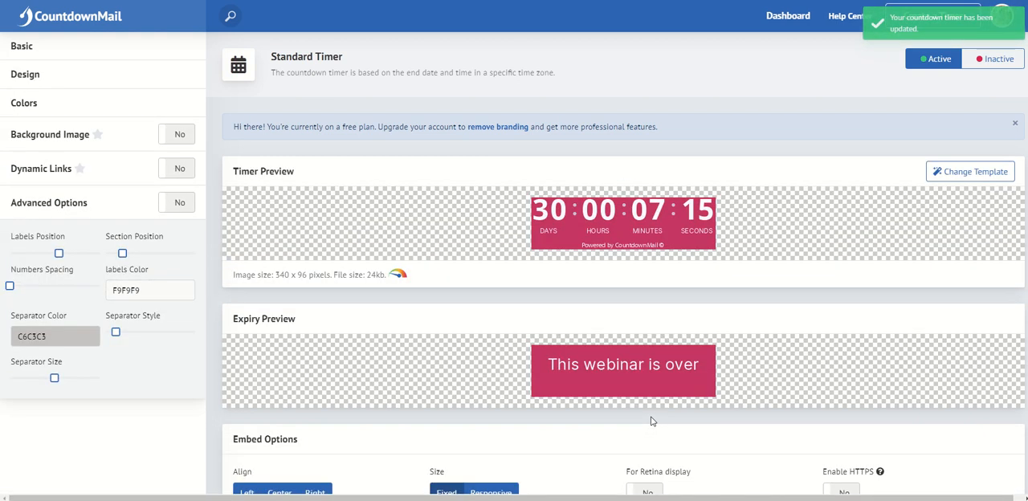
{"action": "scroll", "scroll_direction": "down", "scroll_amount": 3}
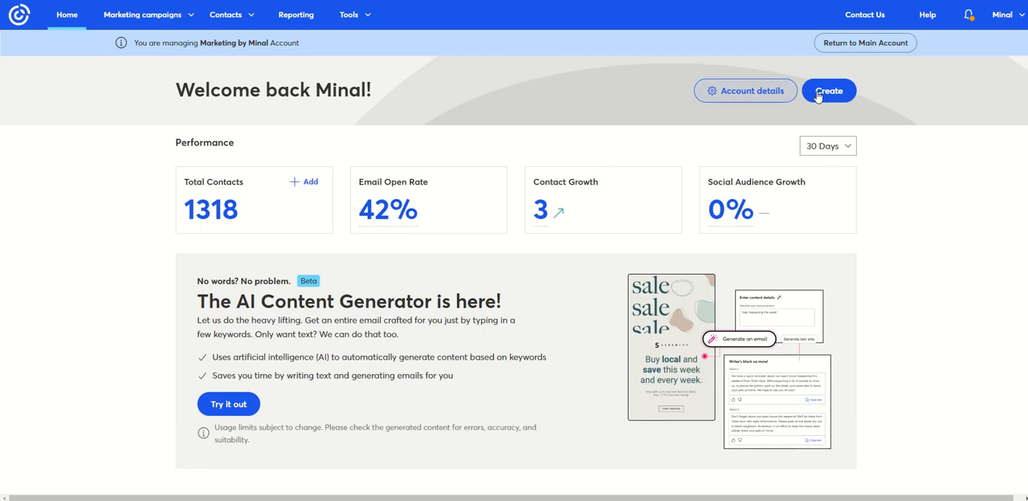
Create a new email from the Card layout template
{"action": "left_click", "coordinate": [829, 90]}
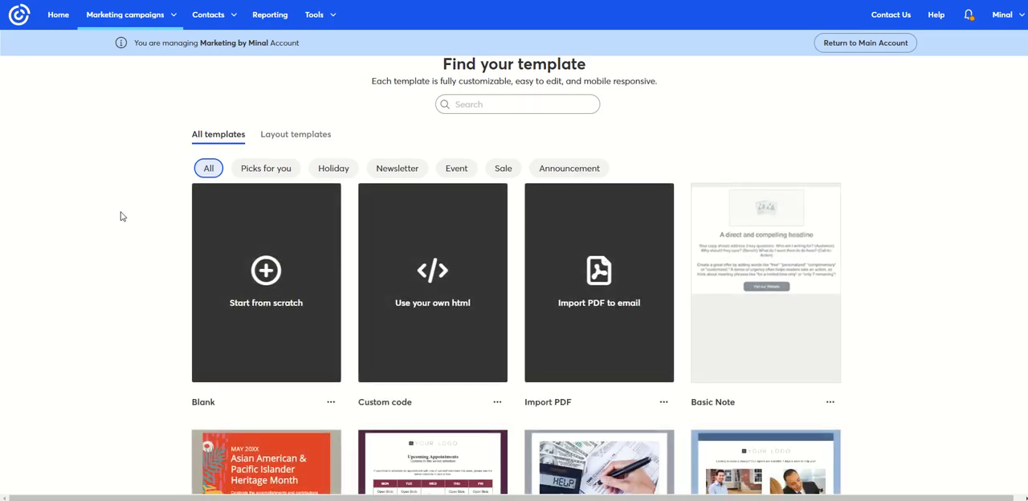
{"action": "left_click", "coordinate": [296, 135]}
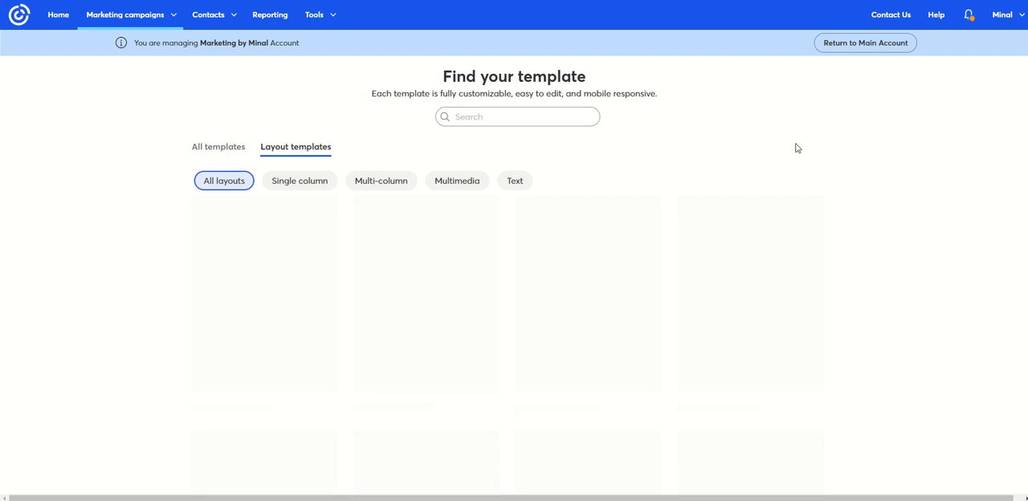
{"action": "scroll", "scroll_direction": "down", "scroll_amount": 3}
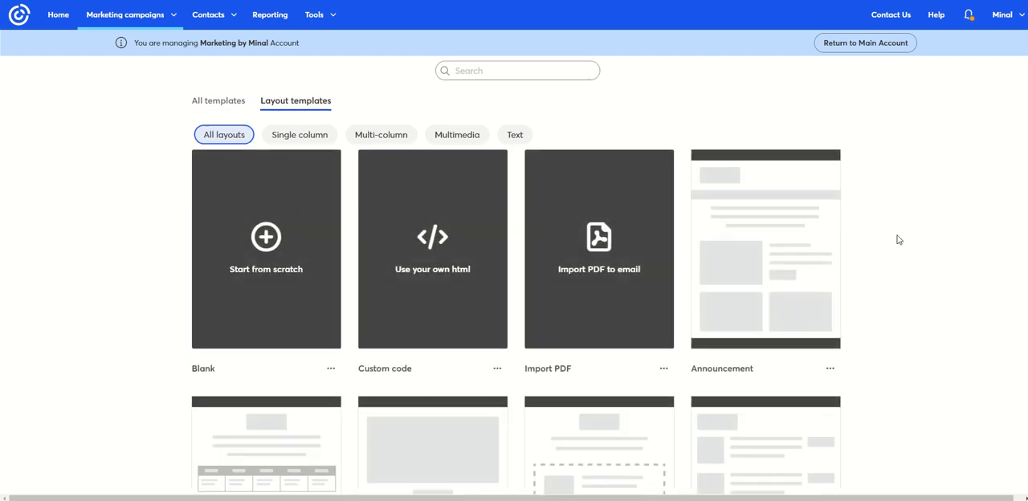
{"action": "scroll", "scroll_direction": "down", "scroll_amount": 3}
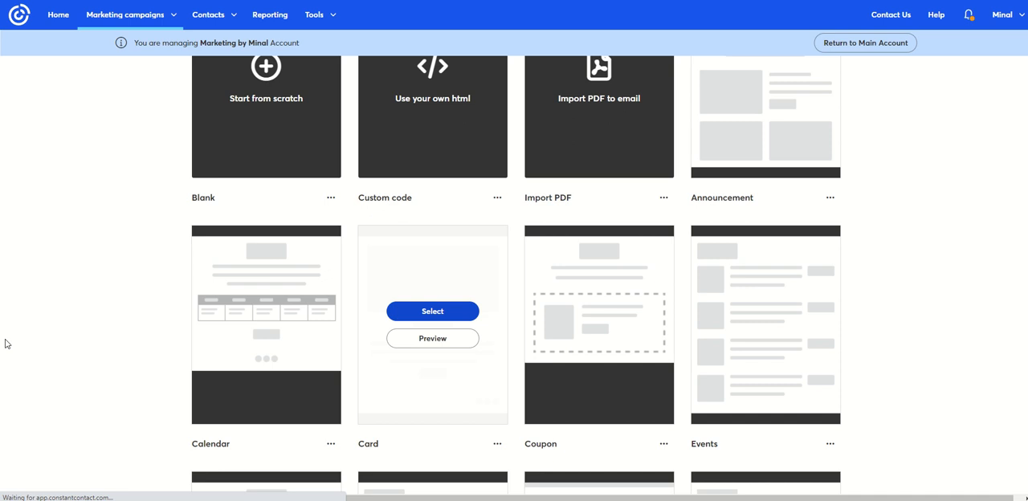
{"action": "left_click", "coordinate": [432, 311]}
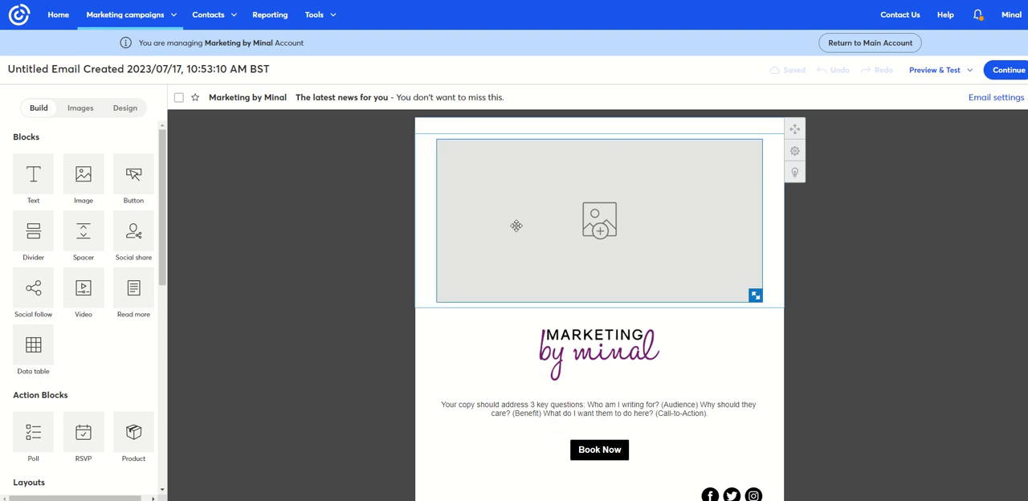
Replace the header image placeholder with the timer GIF via its pasted image URL
{"action": "left_click", "coordinate": [599, 220]}
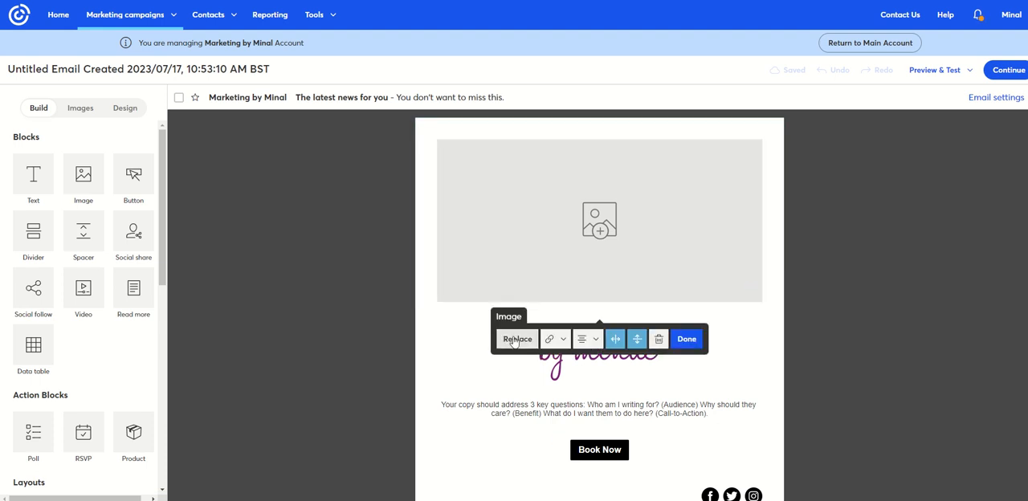
{"action": "left_click", "coordinate": [517, 339]}
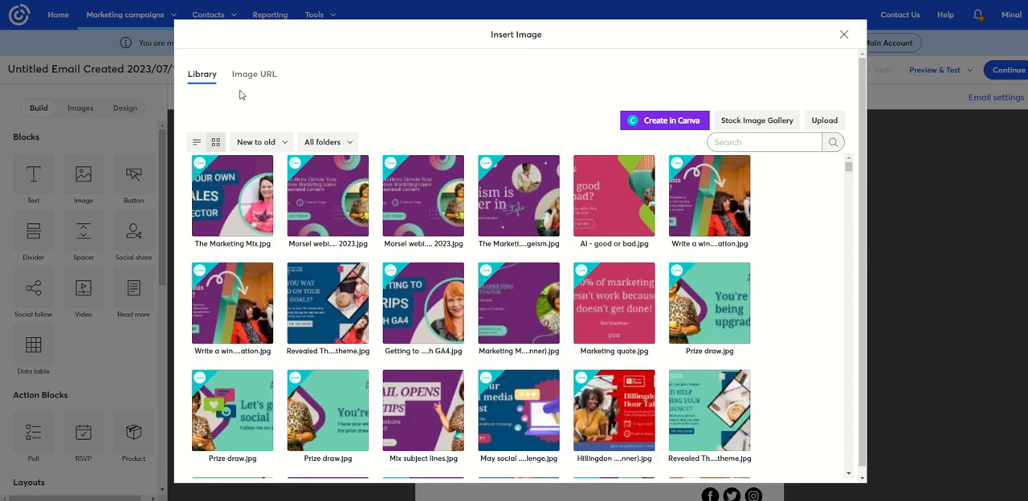
{"action": "mouse_move", "coordinate": [253, 74]}
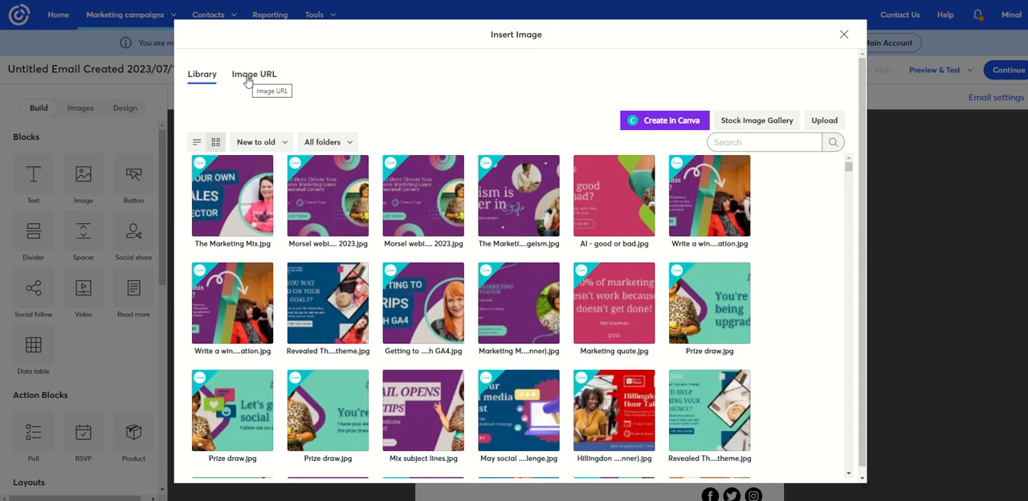
{"action": "left_click", "coordinate": [254, 74]}
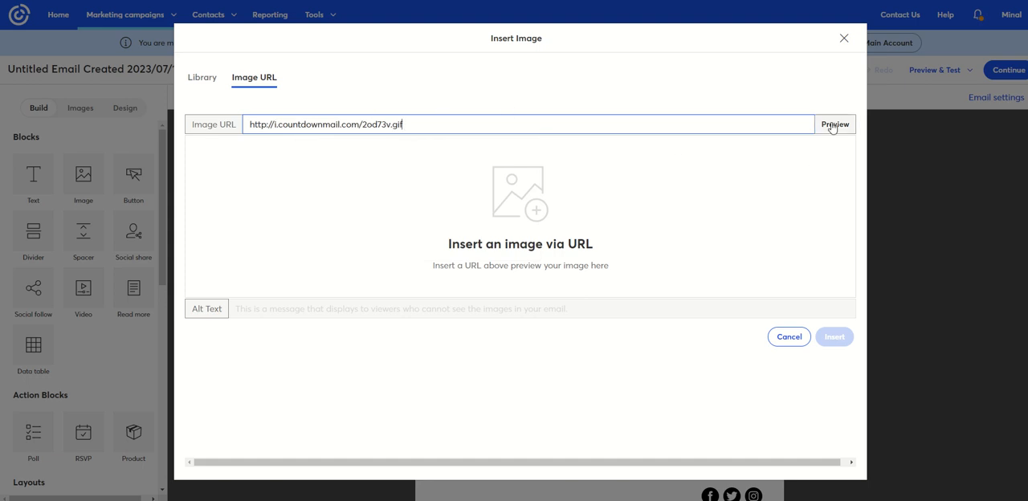
{"action": "left_click", "coordinate": [835, 123]}
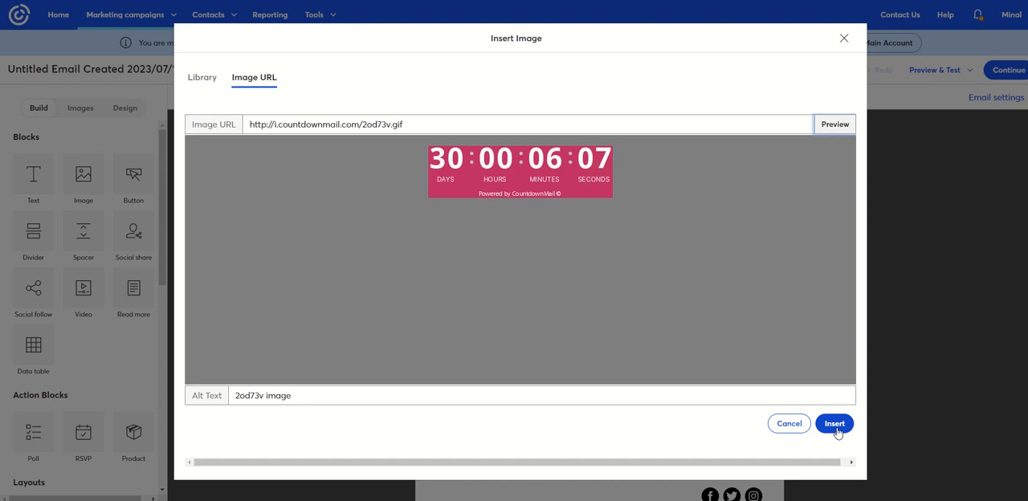
{"action": "left_click", "coordinate": [836, 424]}
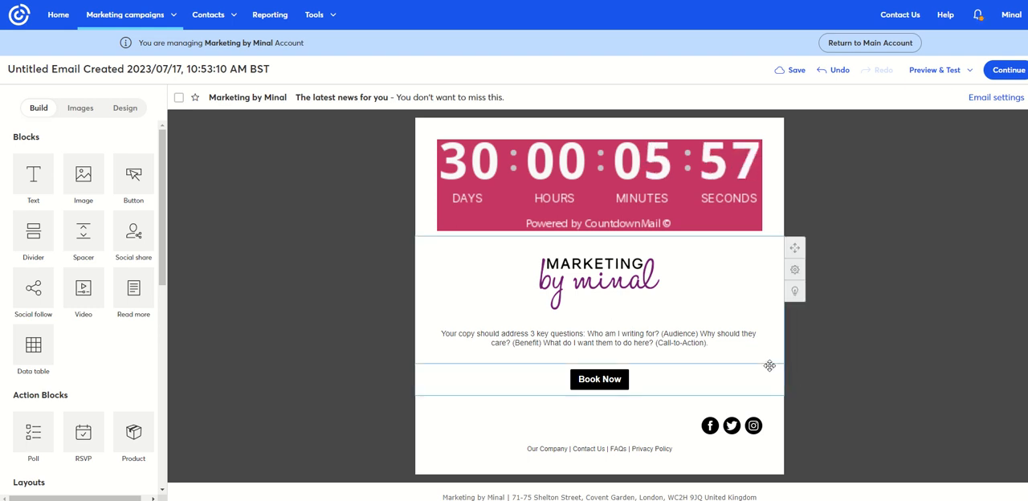
{"action": "mouse_move", "coordinate": [803, 405]}
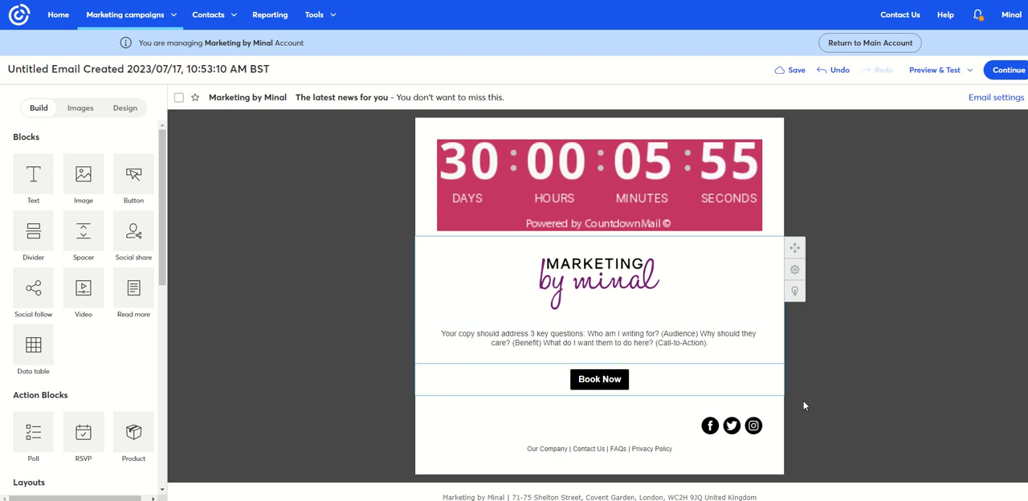